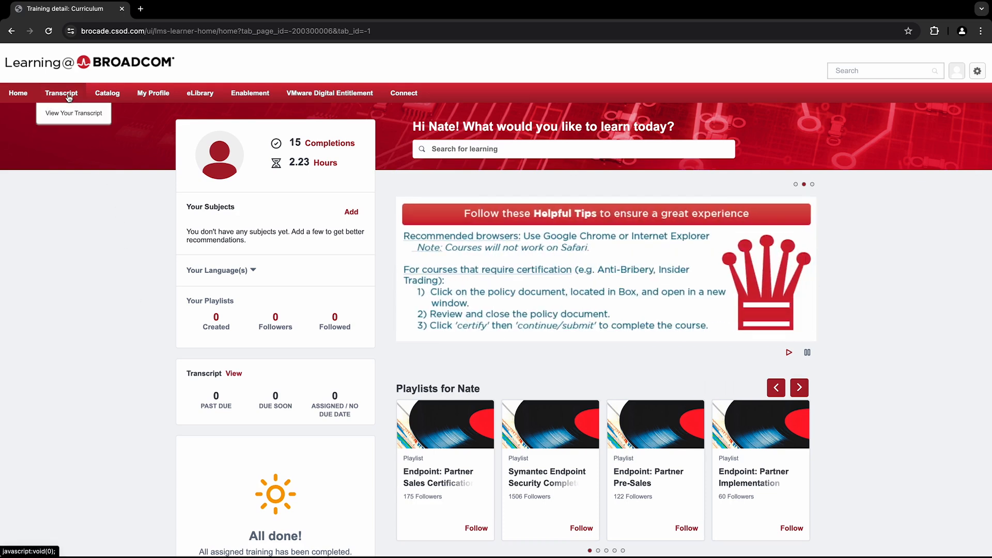
View your training transcript from the Transcript menu.
left_click(74, 113)
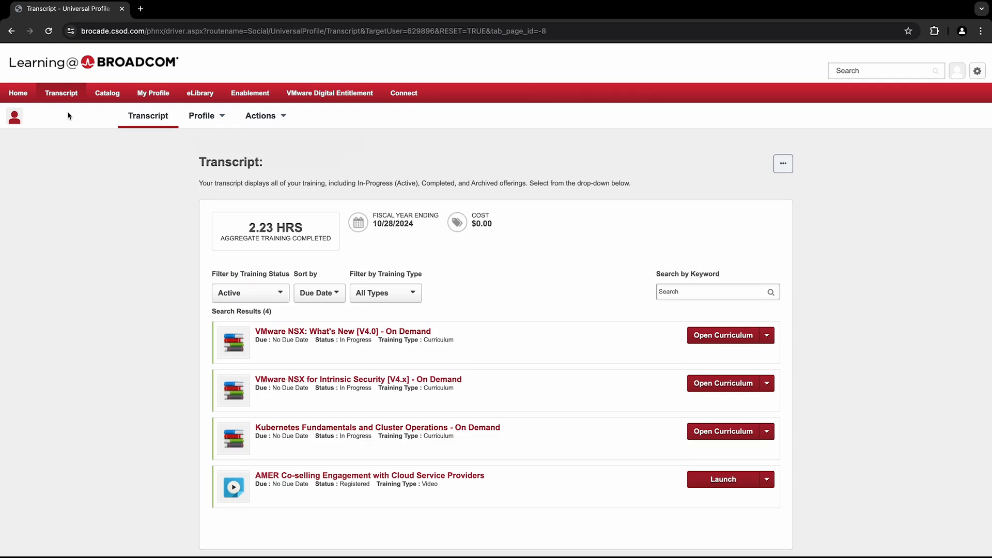
mouse_move(153, 220)
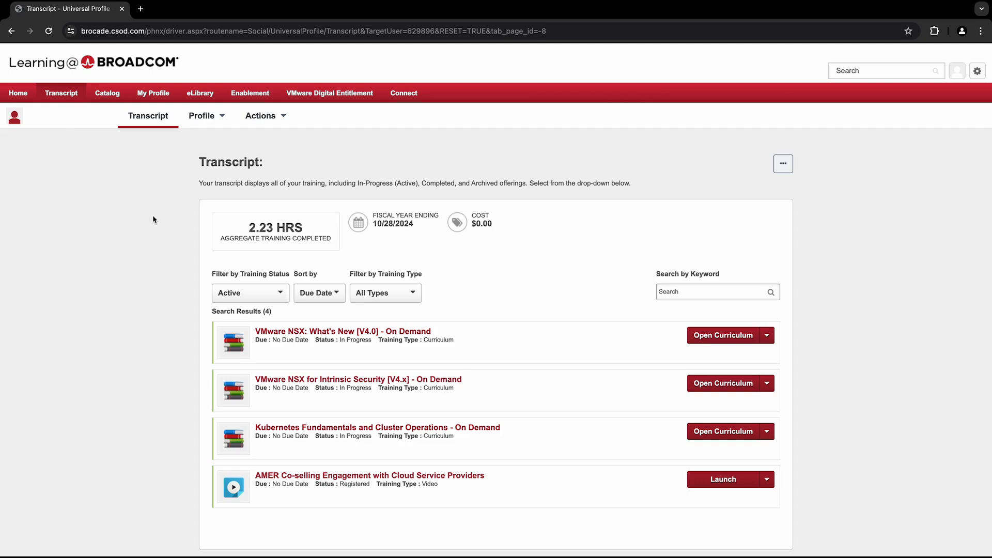
mouse_move(814, 336)
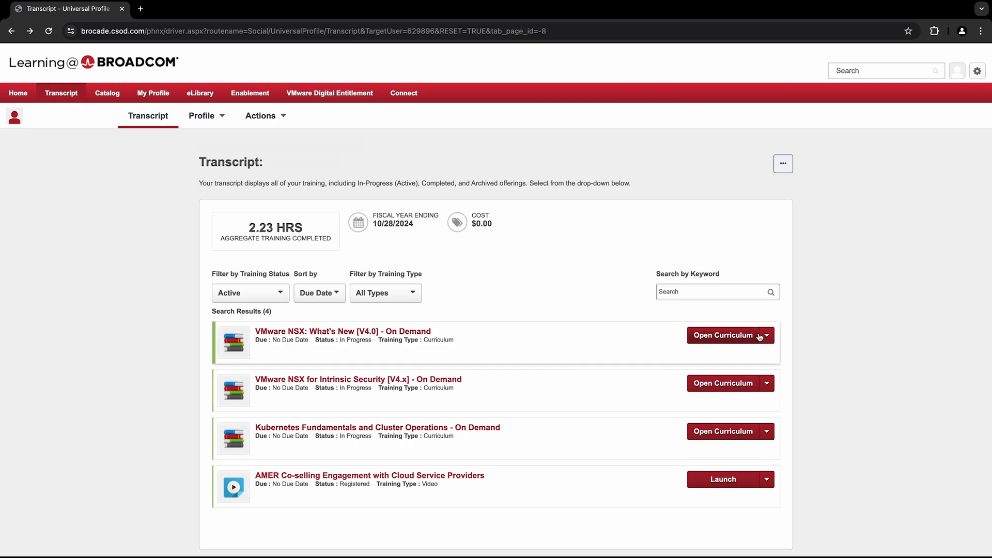
Launch the AMER Co-selling Engagement with Cloud Service Providers video training.
left_click(765, 335)
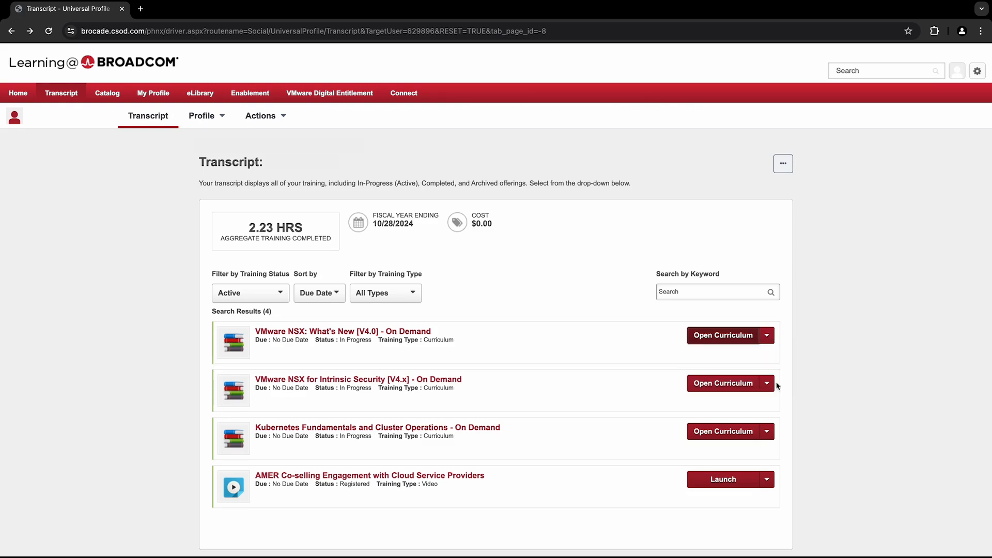
left_click(725, 480)
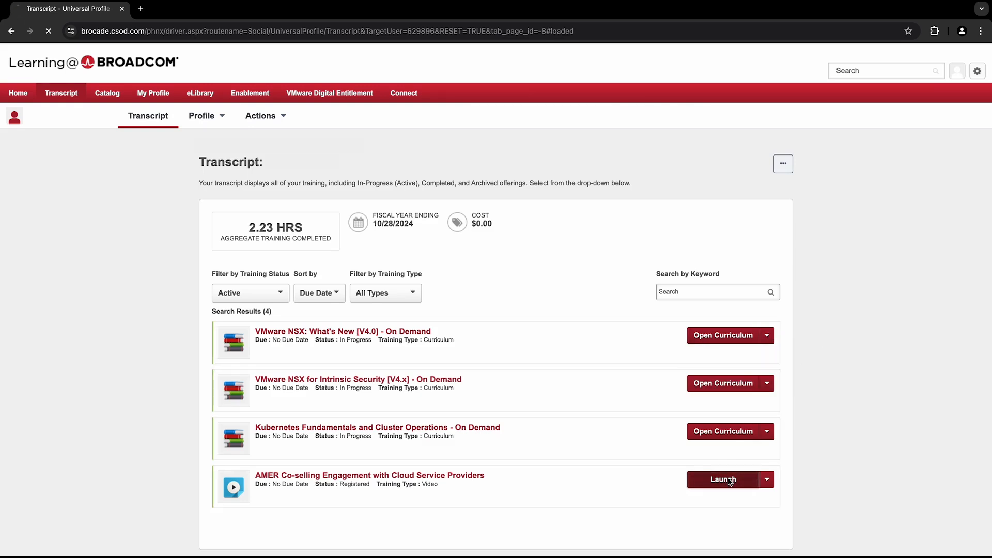
Return to the transcript and show the Active, Completed and Archived status choices.
left_click(725, 479)
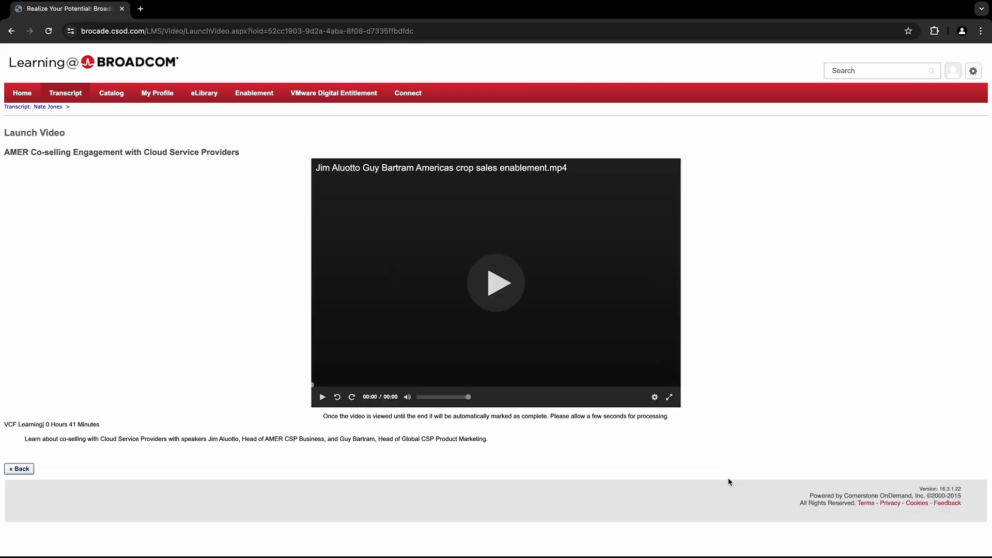
left_click(19, 469)
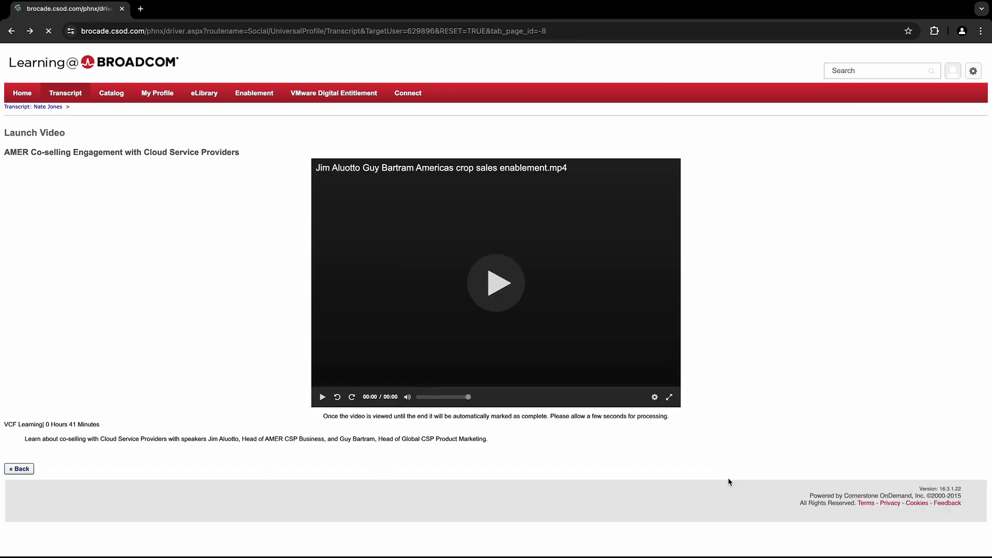
left_click(19, 469)
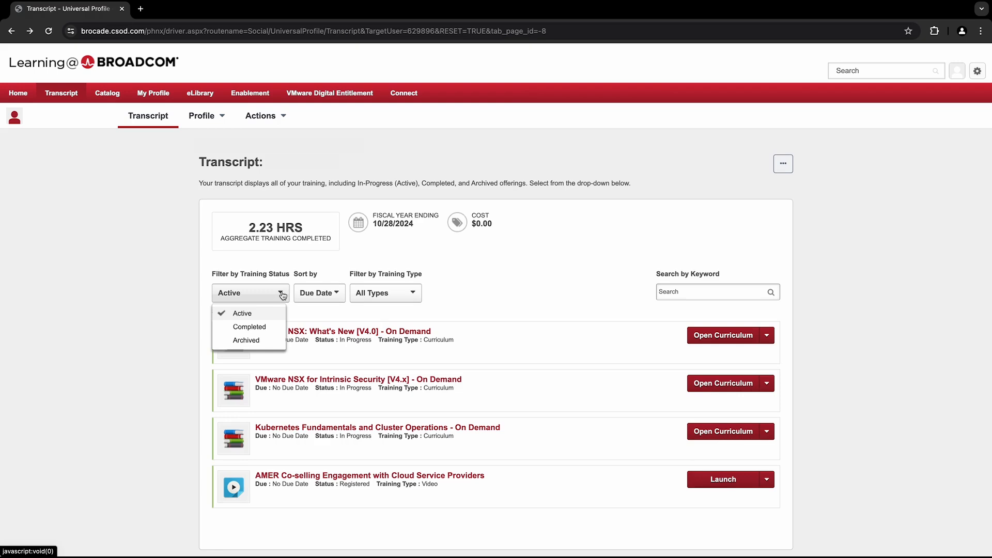
mouse_move(407, 296)
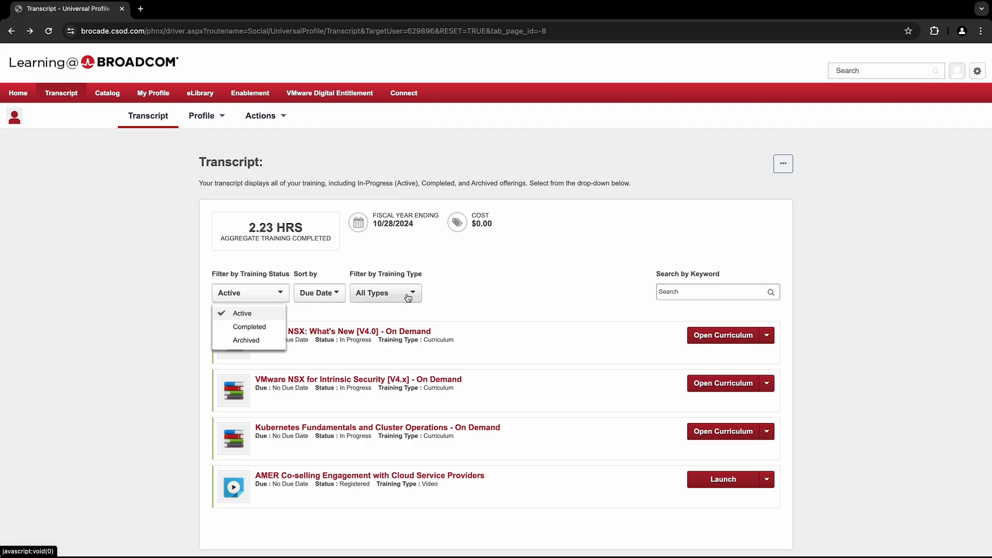
Show the All Types, Curriculum and Video training type choices, then dismiss them.
left_click(413, 292)
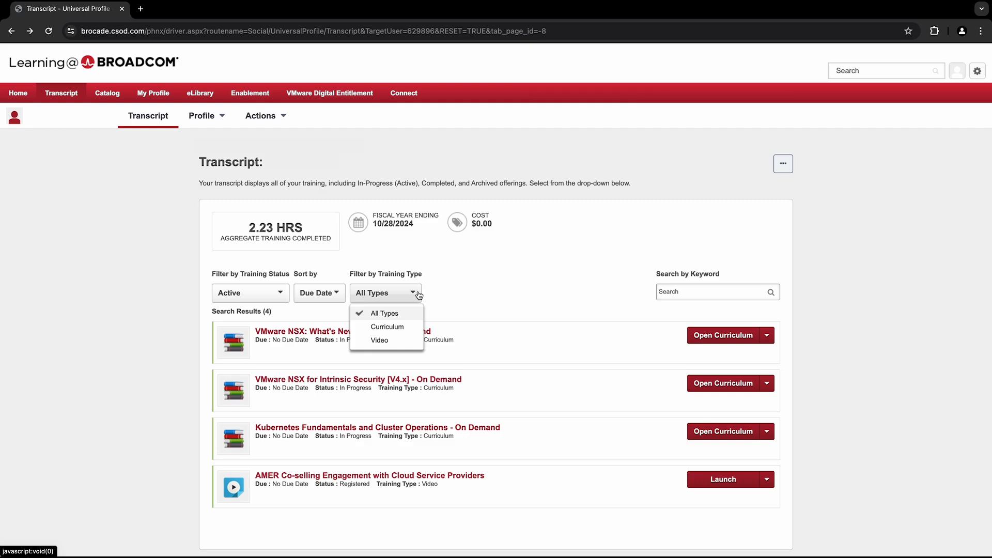
left_click(250, 293)
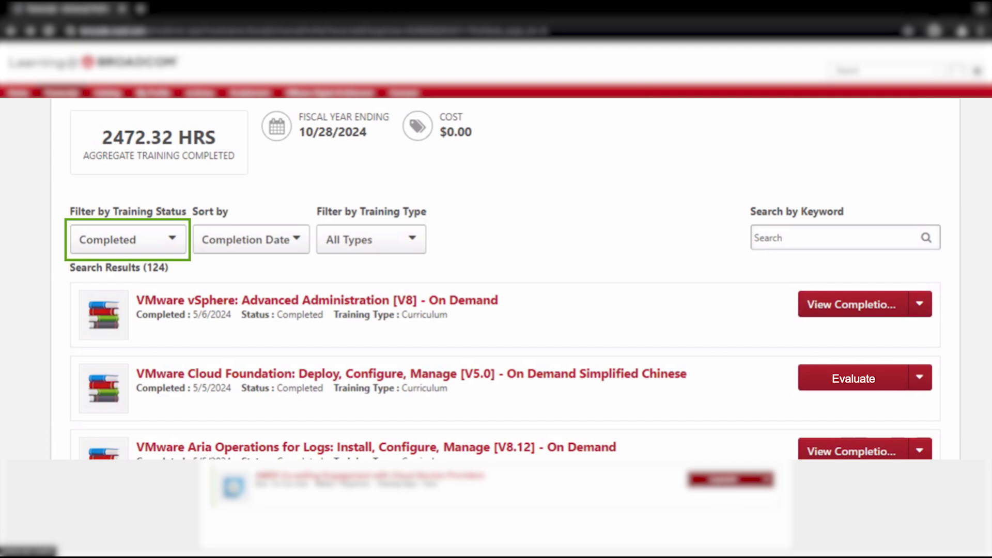
mouse_move(854, 378)
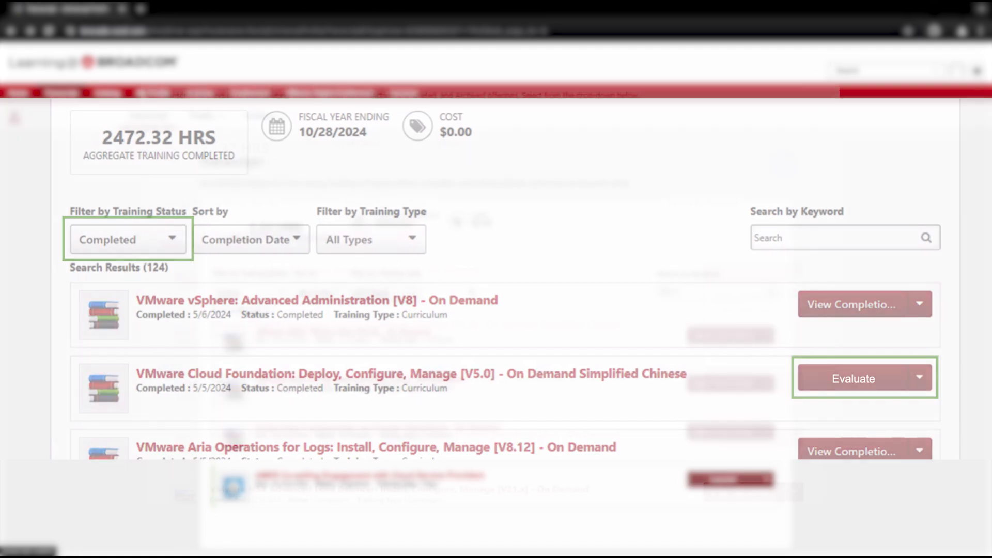
Show the actions for the completed vSphere Advanced Administration course.
left_click(795, 273)
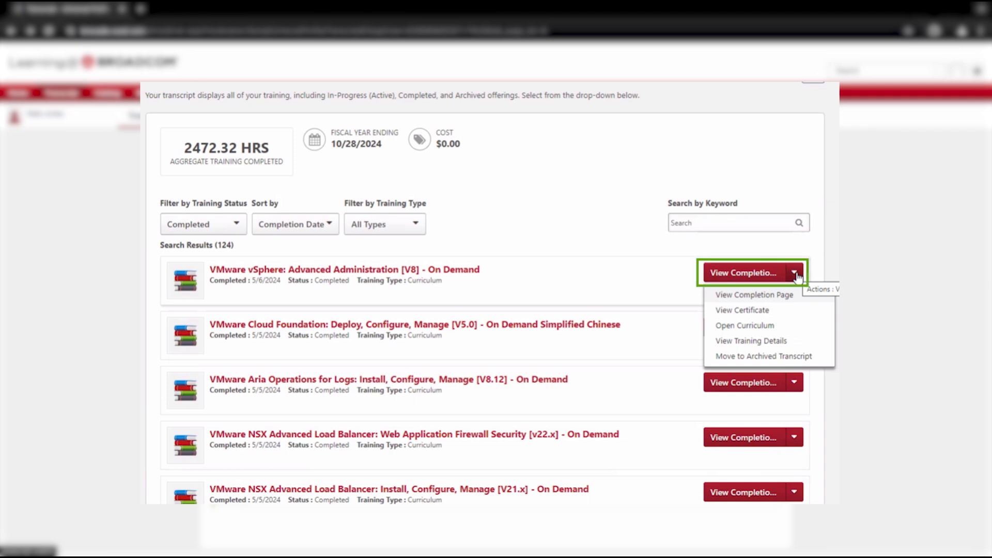
mouse_move(742, 310)
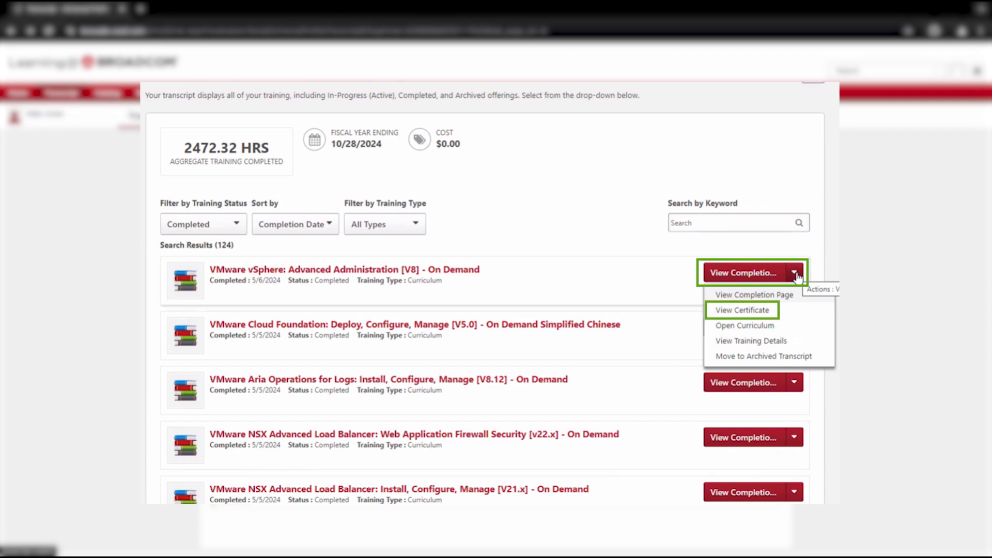
View the Certificate of Completion for Information Security Awareness dated 2/27/2024.
left_click(742, 310)
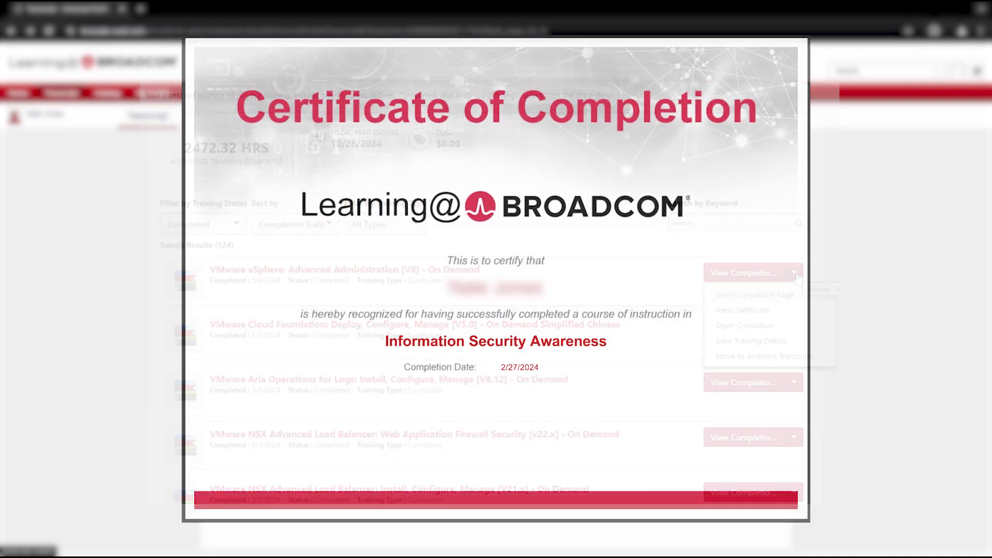